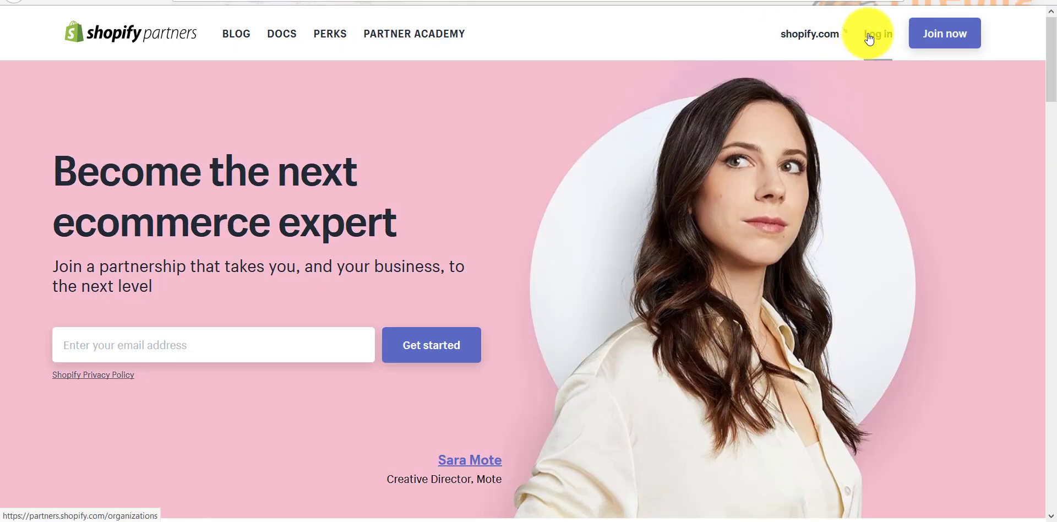
Step: Sign in through the Shopify Partners login page to open the store admin dashboard
left_click(877, 33)
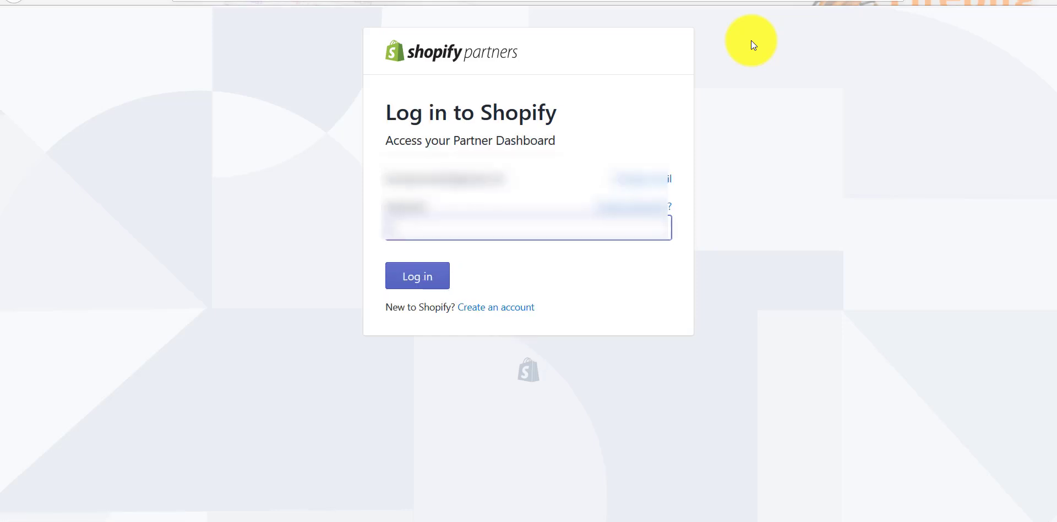
type("password")
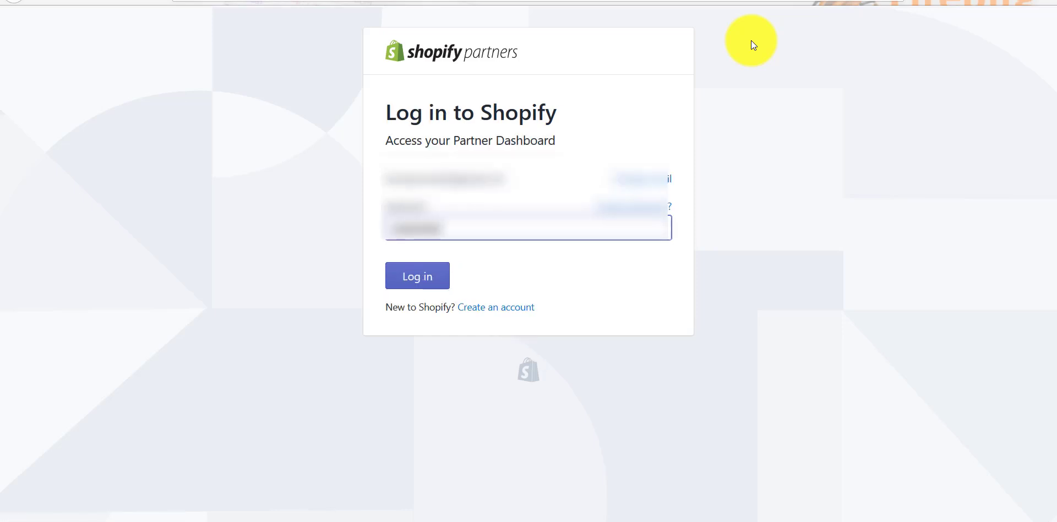
left_click(417, 276)
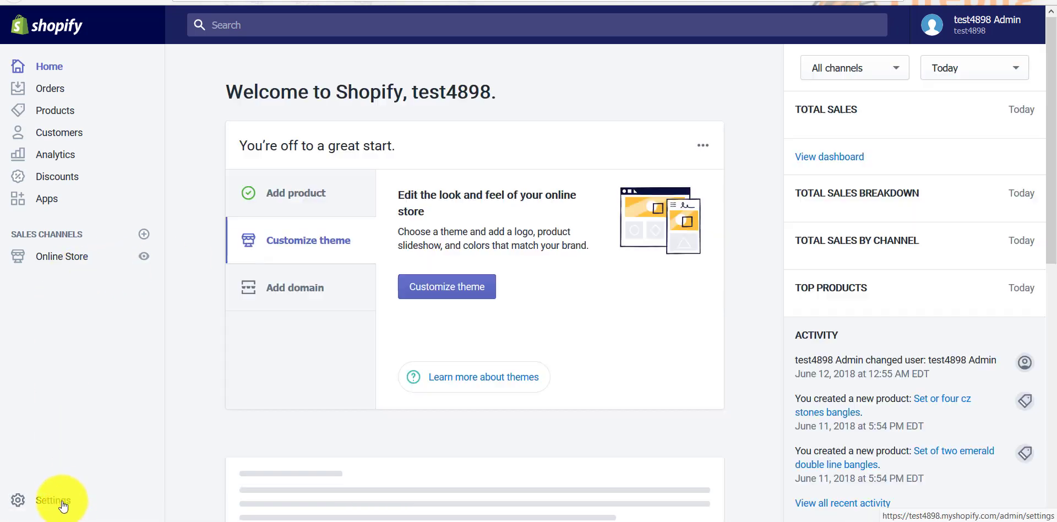
Step: Go to Settings and bring the Domestic zone's price-based rates into view
left_click(53, 501)
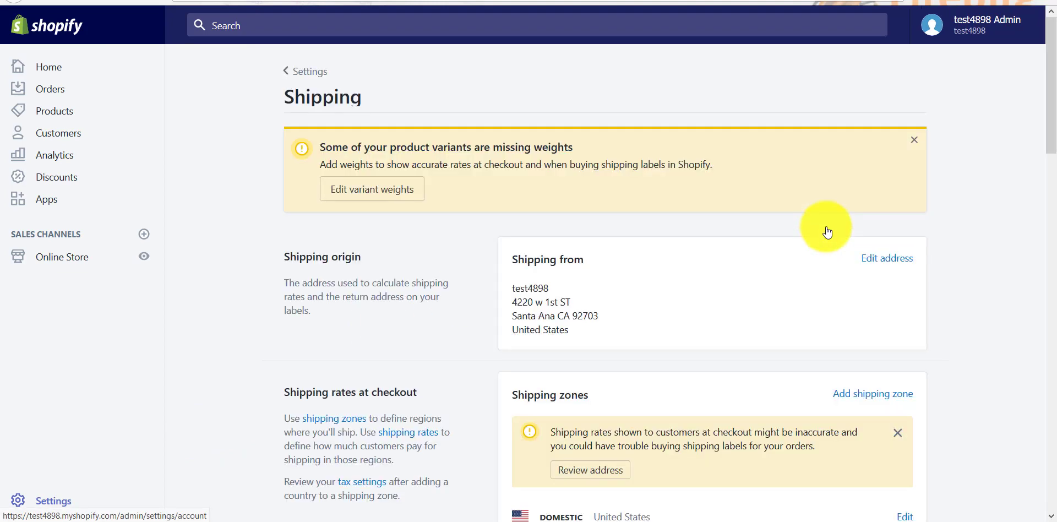
scroll("down", 3)
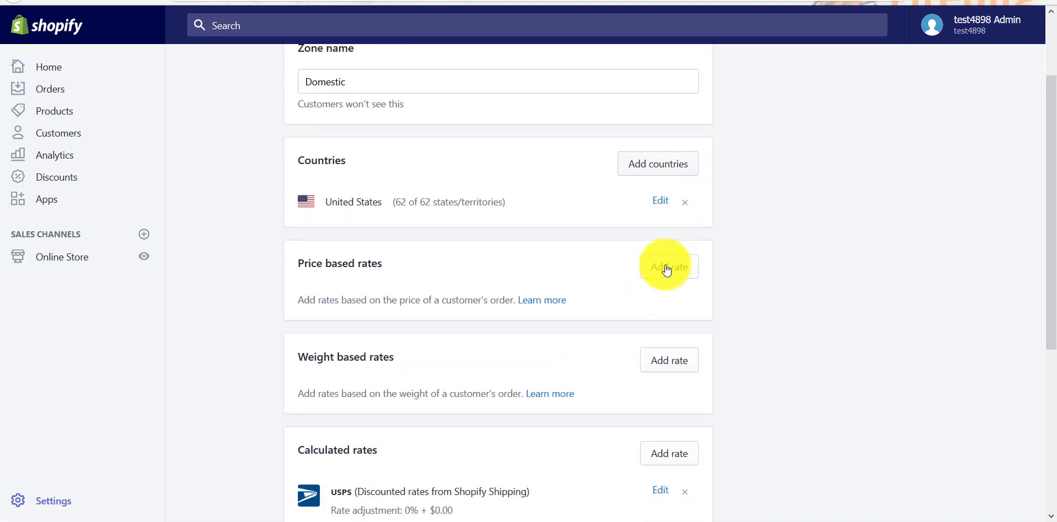
scroll("down", 3)
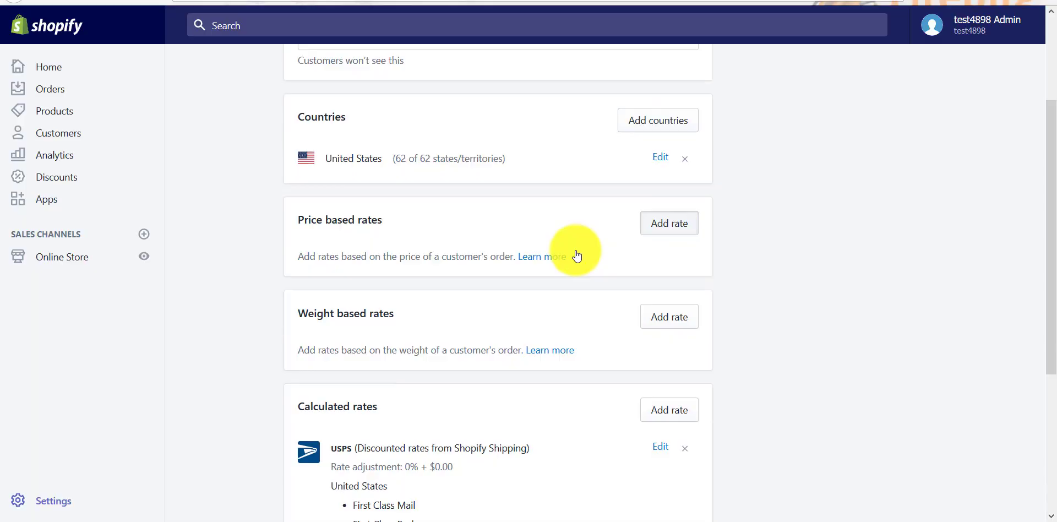
Step: Create a free price-based rate called 'Store PickUP' in the Domestic zone and save
left_click(668, 223)
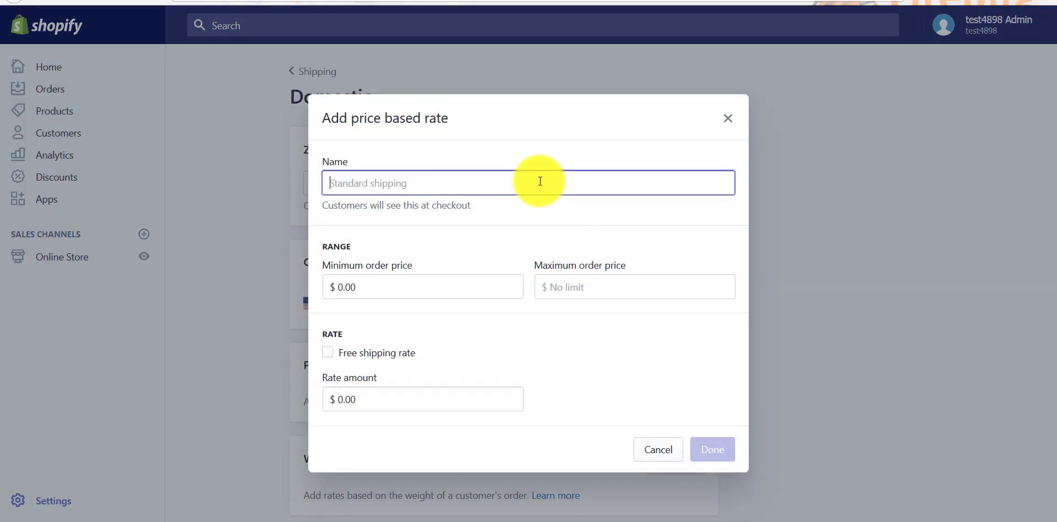
type("Store P")
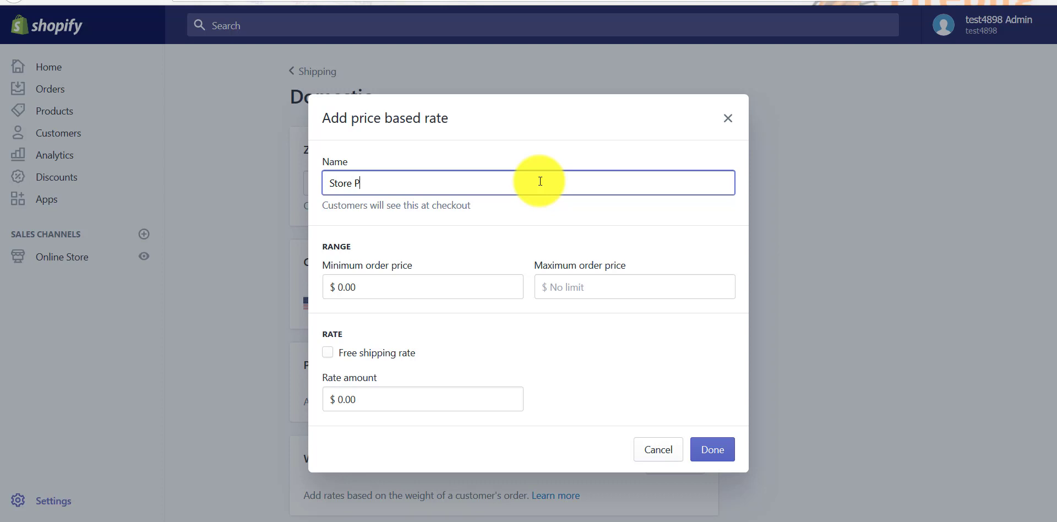
type("ickU")
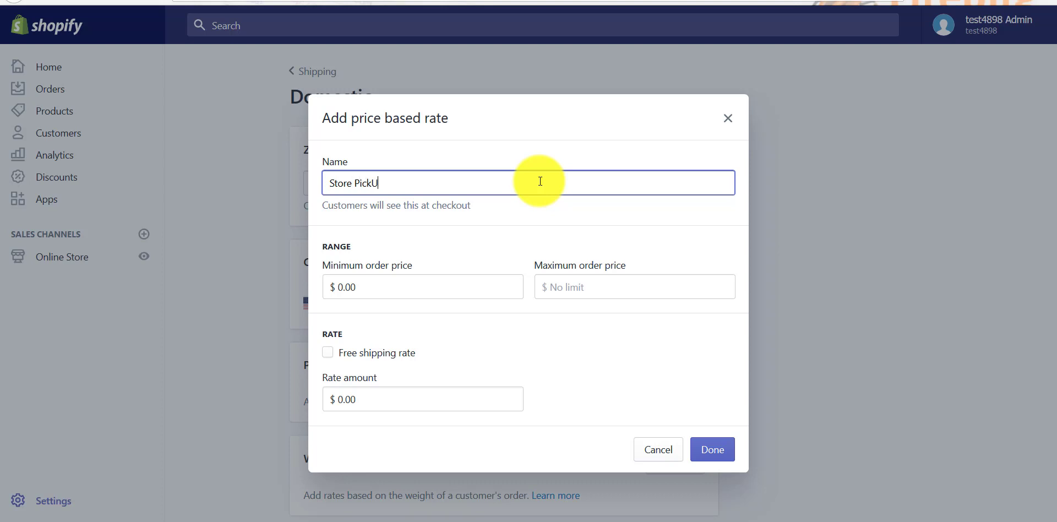
type("P")
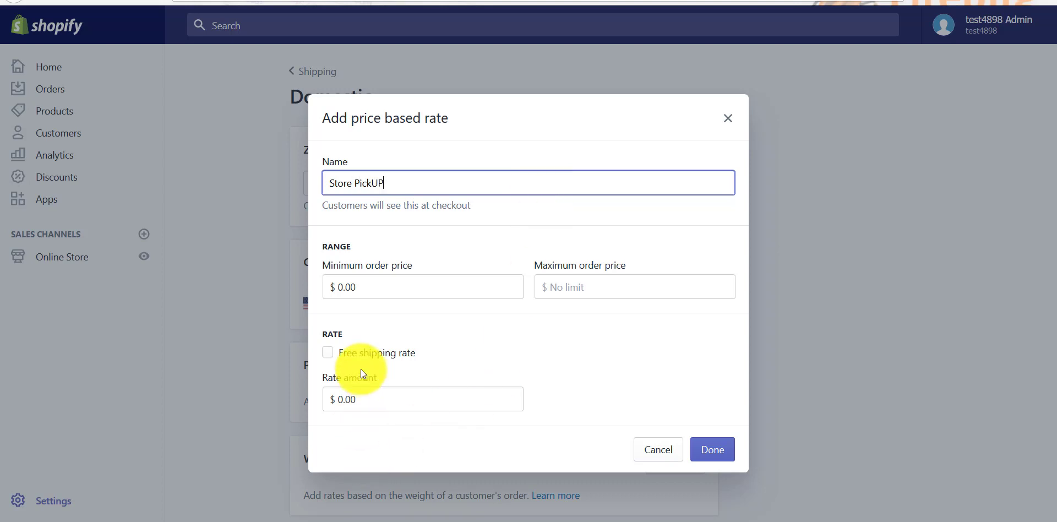
left_click(327, 352)
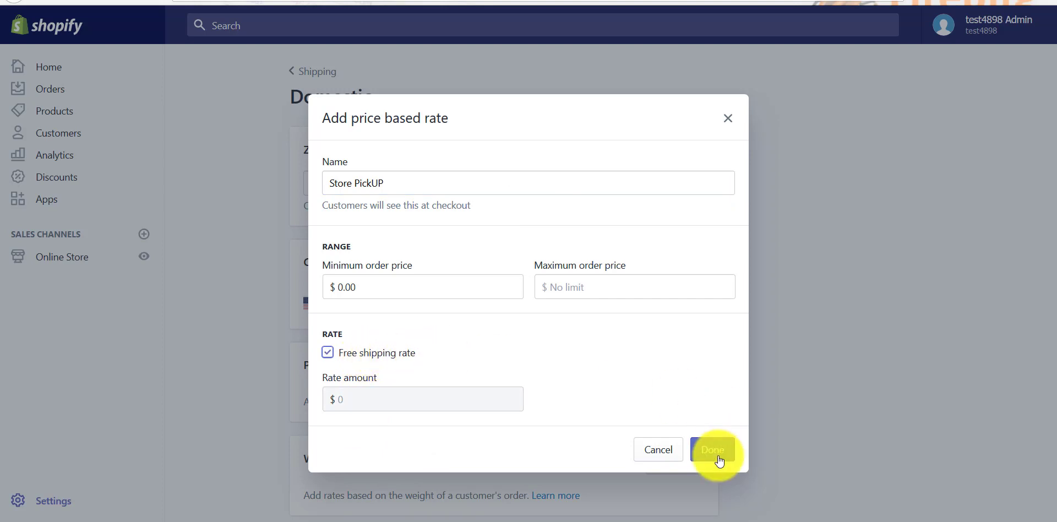
left_click(712, 450)
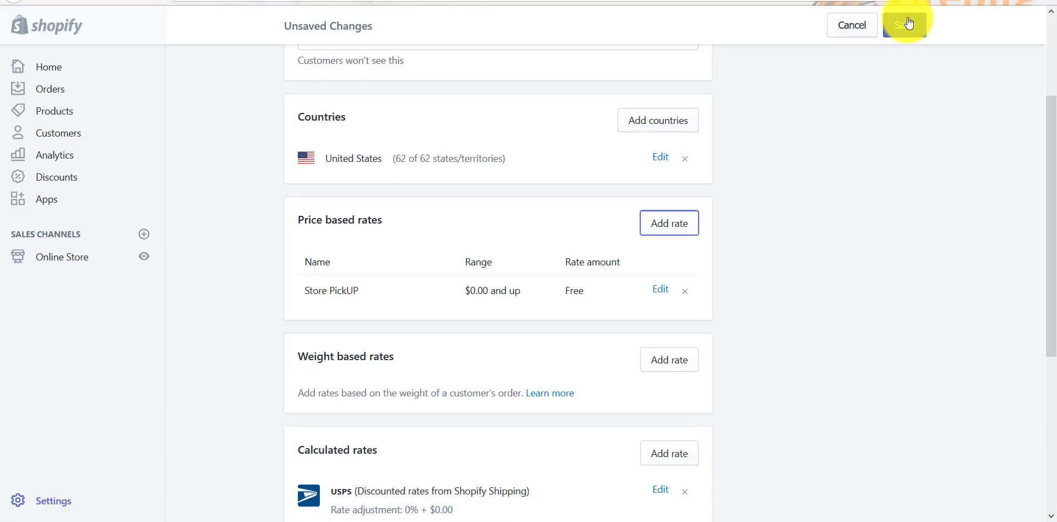
left_click(905, 25)
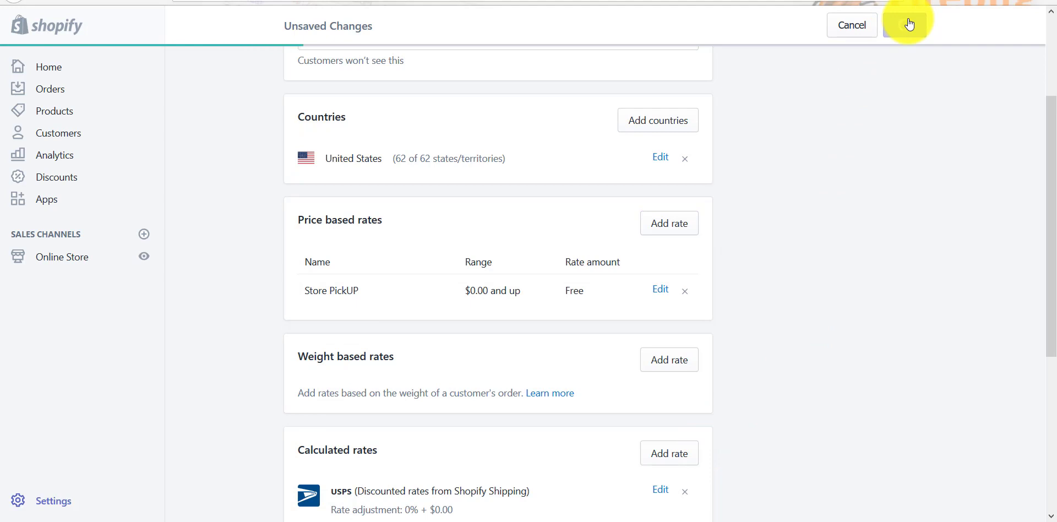
left_click(910, 24)
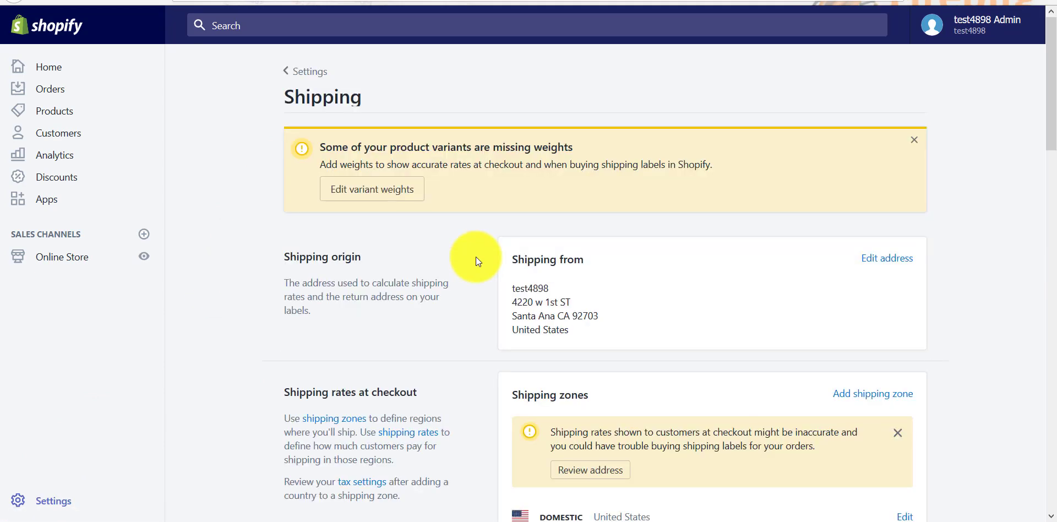
Step: Return to the settings overview and open the Checkout settings
scroll("down", 3)
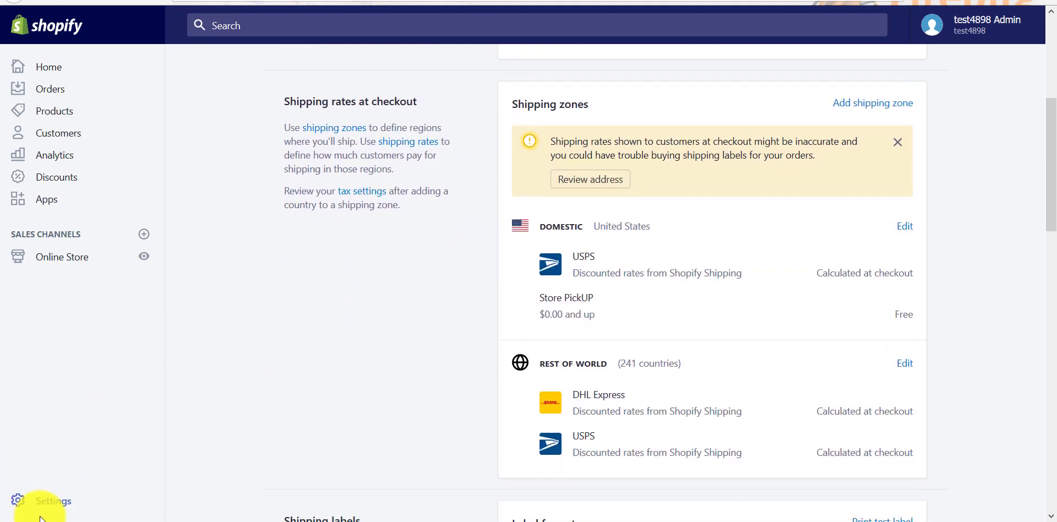
left_click(40, 501)
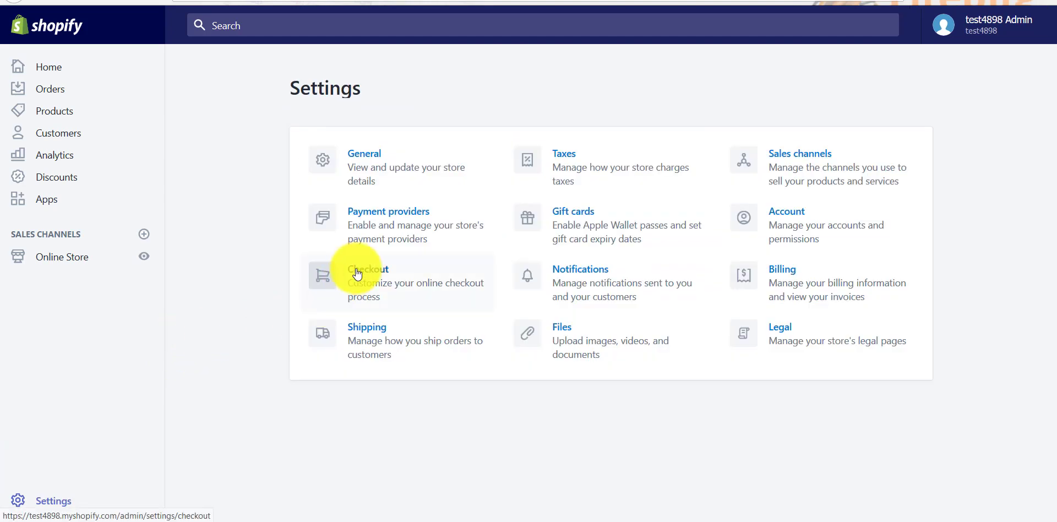
left_click(368, 269)
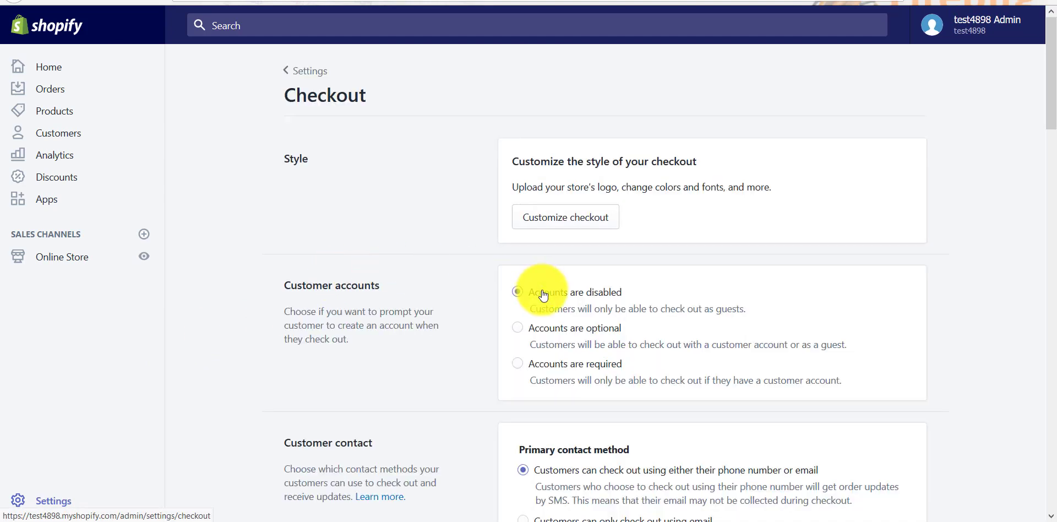
Step: Turn off 'Use the shipping address as the billing address by default' and save
scroll("down", 3)
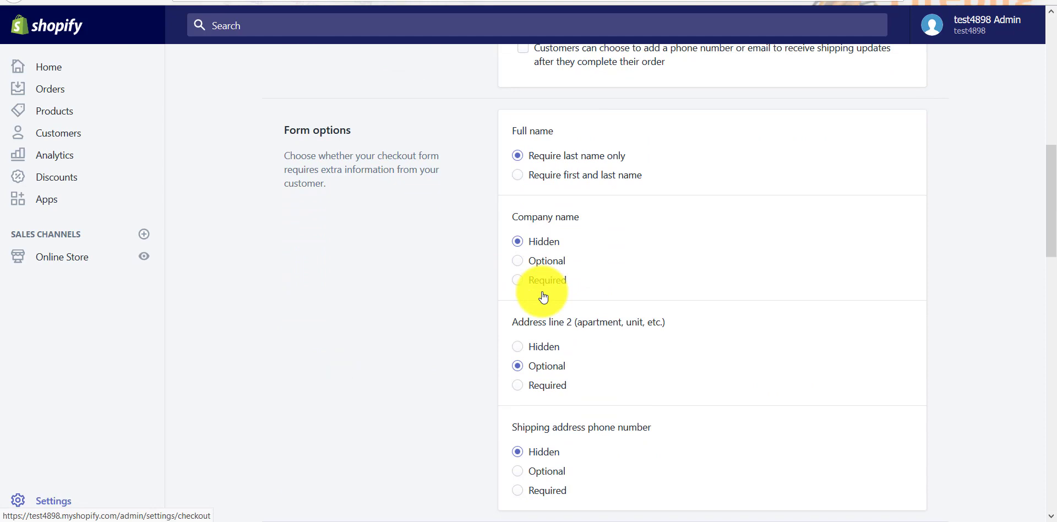
scroll("down", 3)
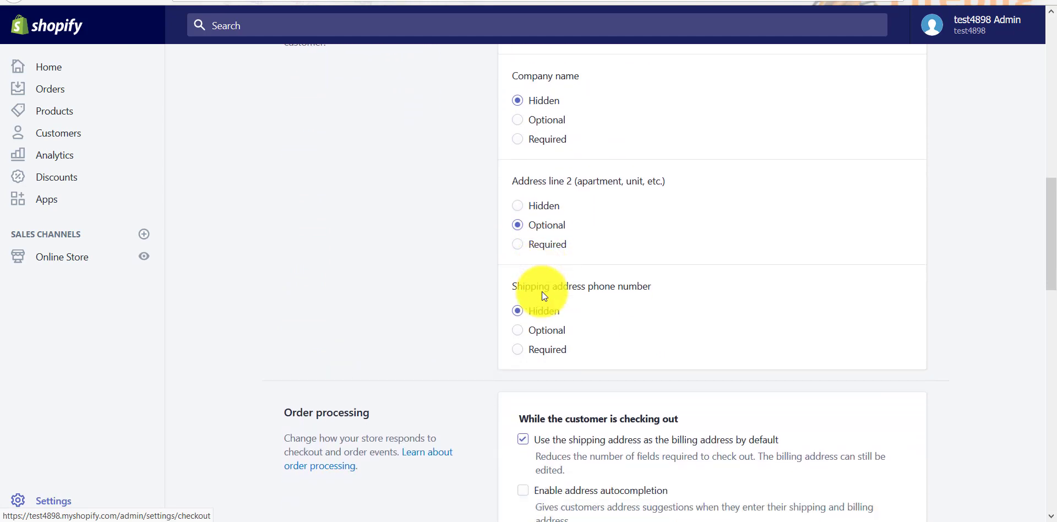
scroll("down", 3)
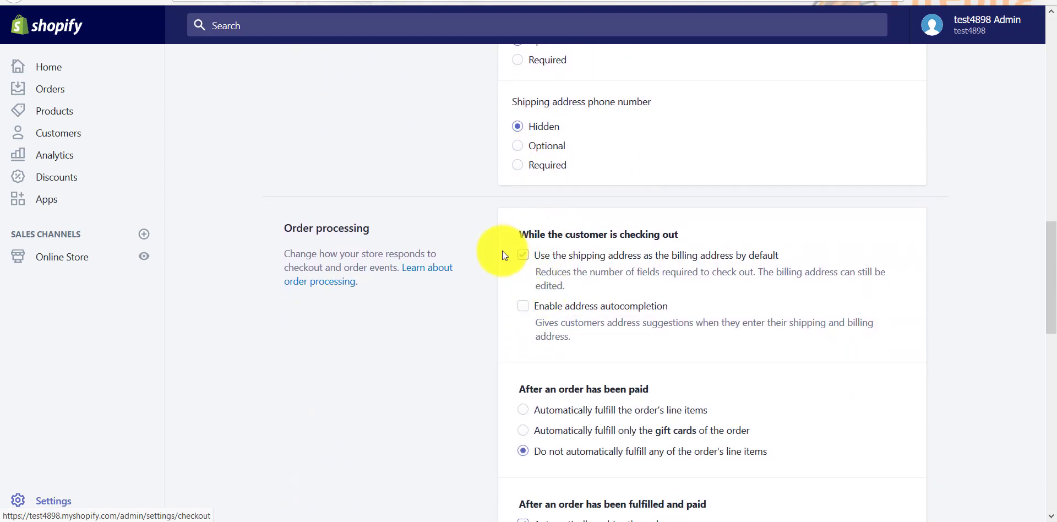
left_click(523, 255)
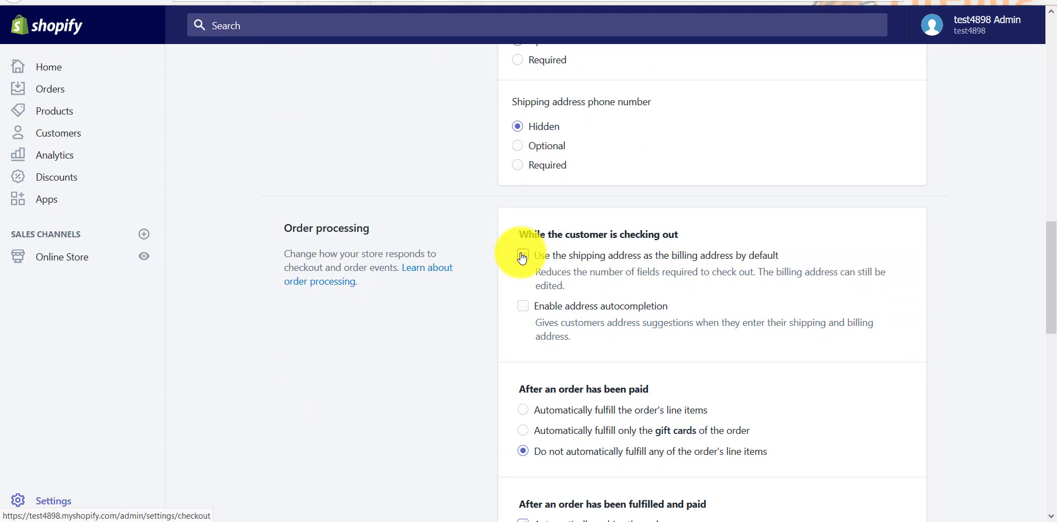
left_click(523, 256)
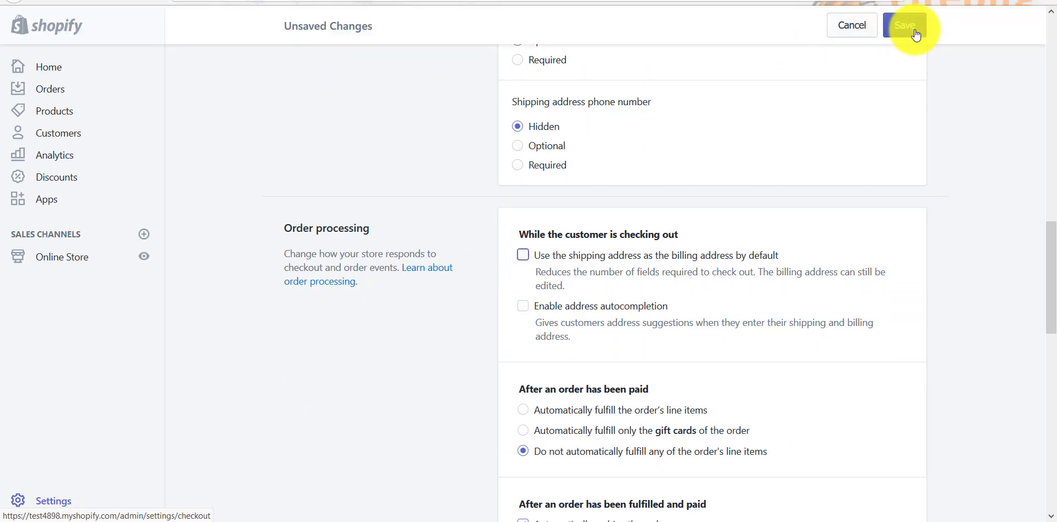
left_click(905, 24)
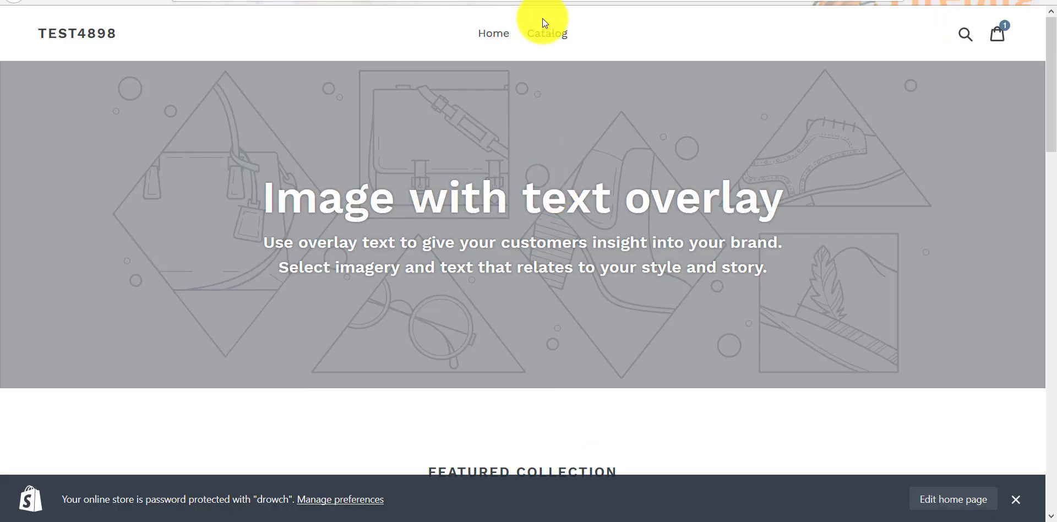
Step: Add one black beads chain pendant from the catalog to the cart and check out
left_click(547, 33)
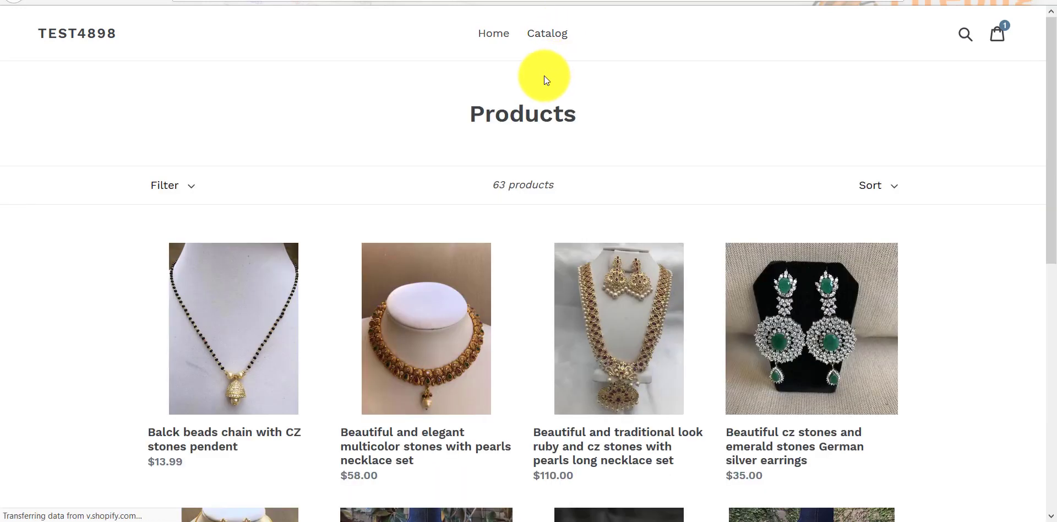
left_click(232, 330)
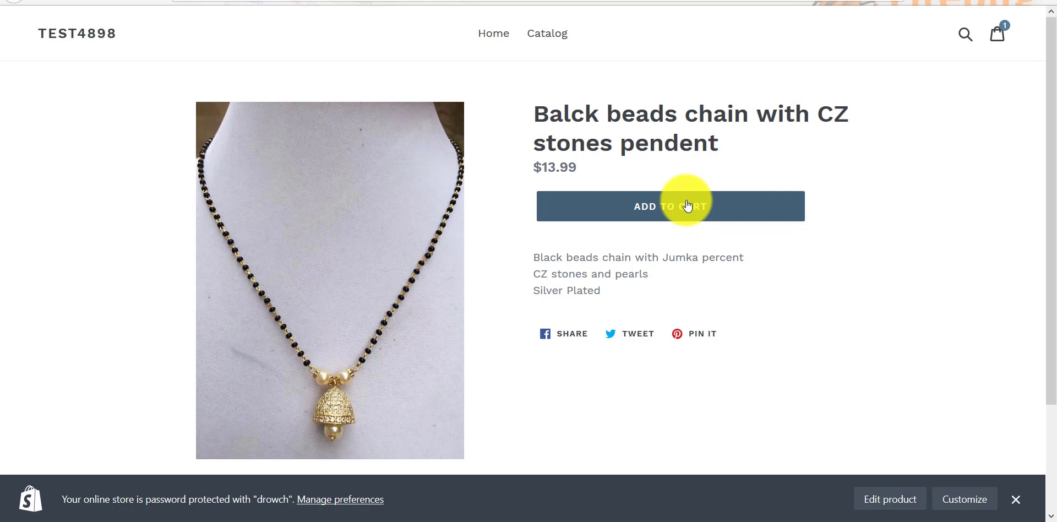
left_click(670, 206)
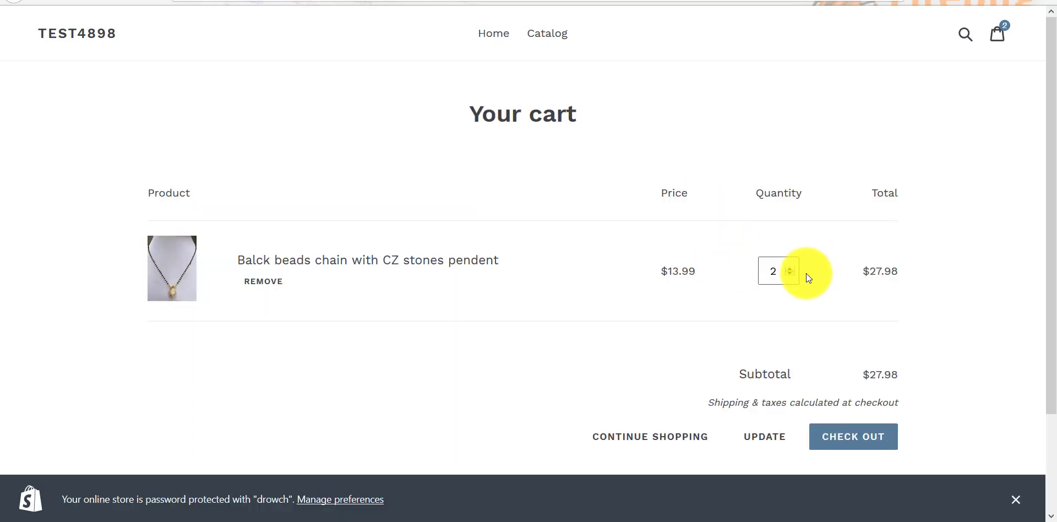
left_click(790, 276)
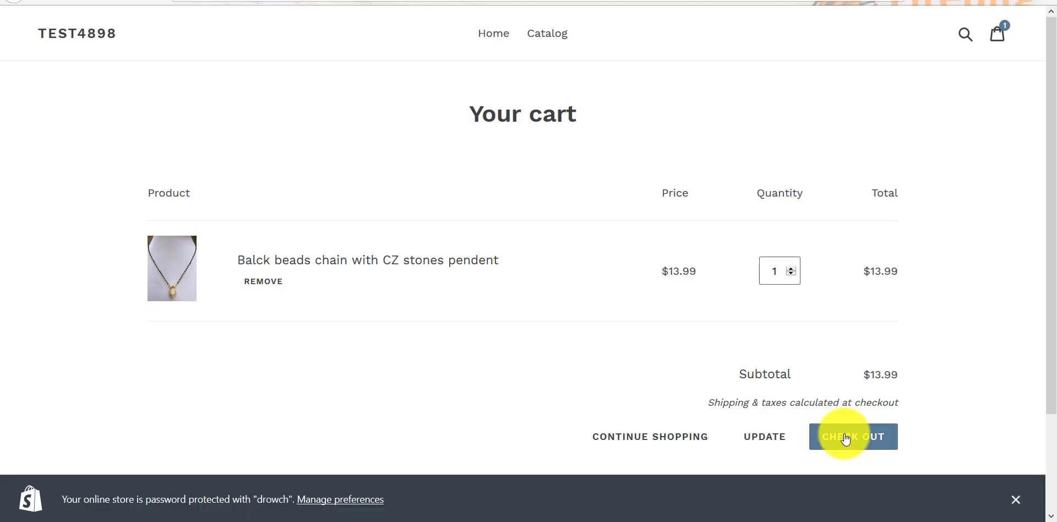
left_click(853, 436)
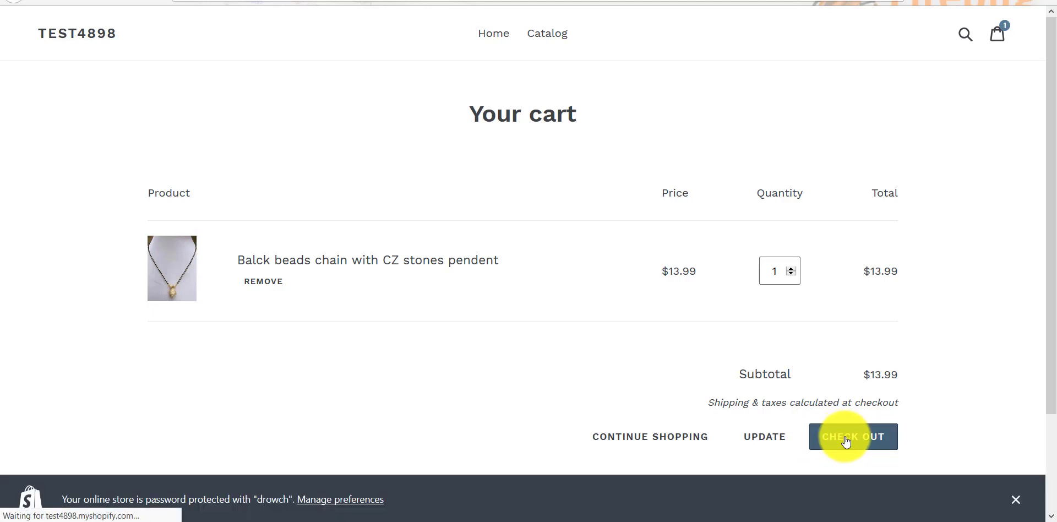
left_click(853, 436)
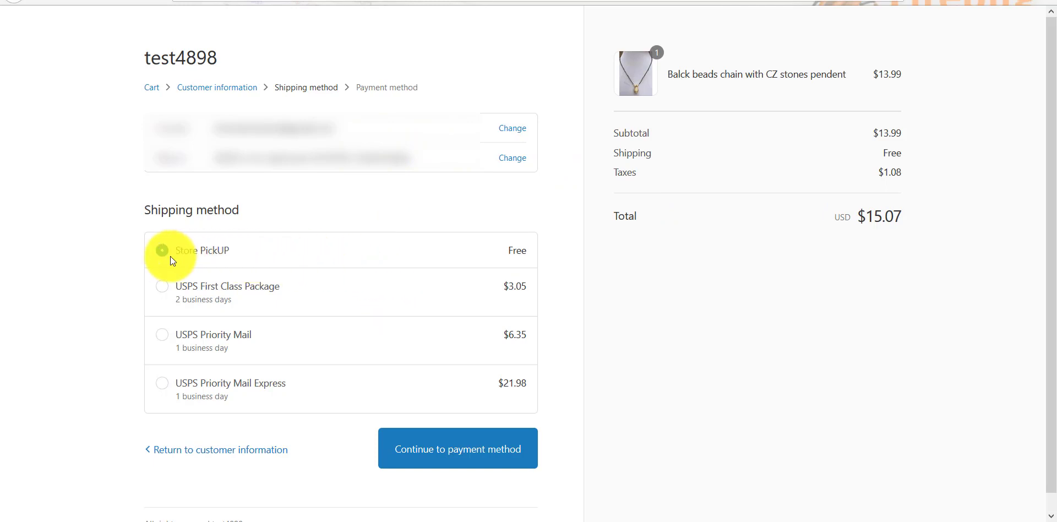
Step: Select free Store PickUP shipping and continue to the payment method step
left_click(162, 250)
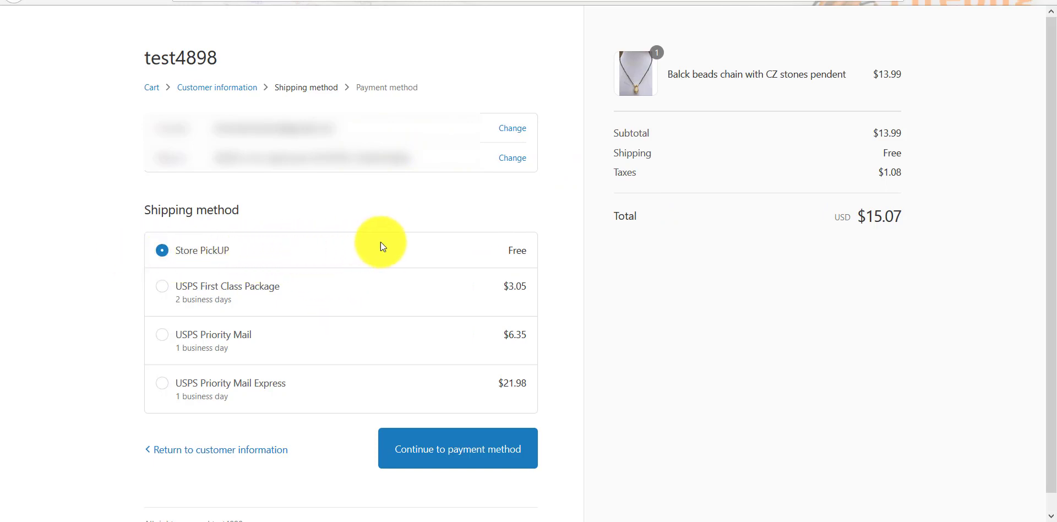
left_click(457, 448)
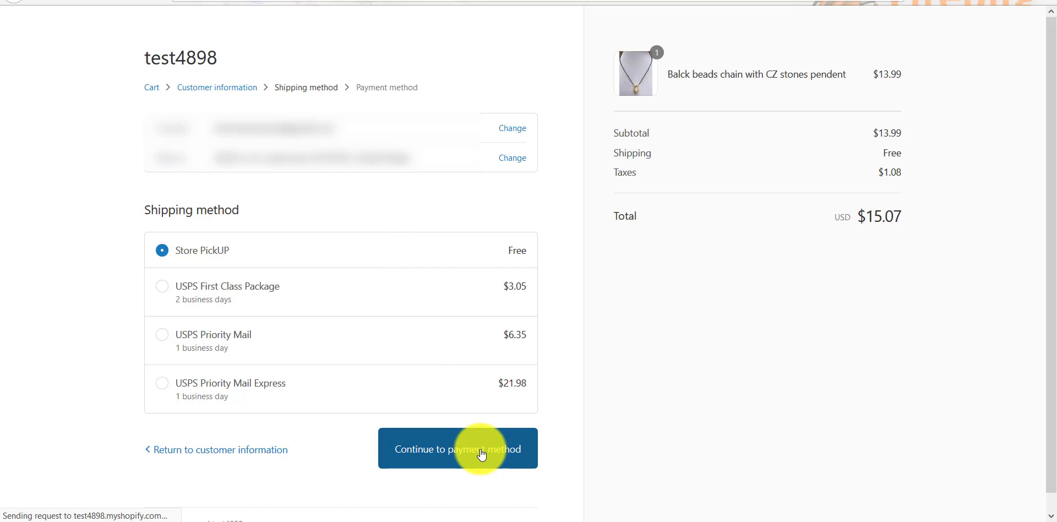
left_click(458, 448)
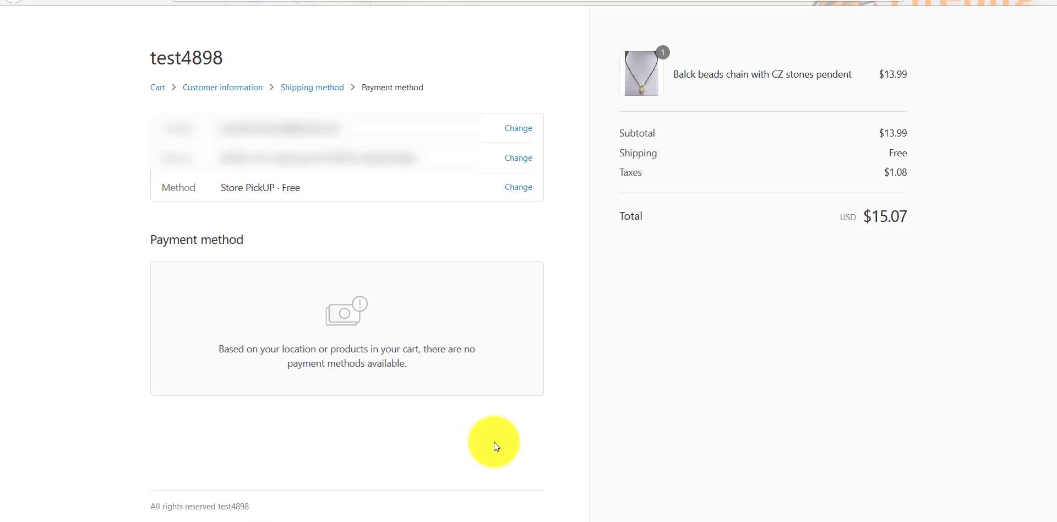
mouse_move(437, 290)
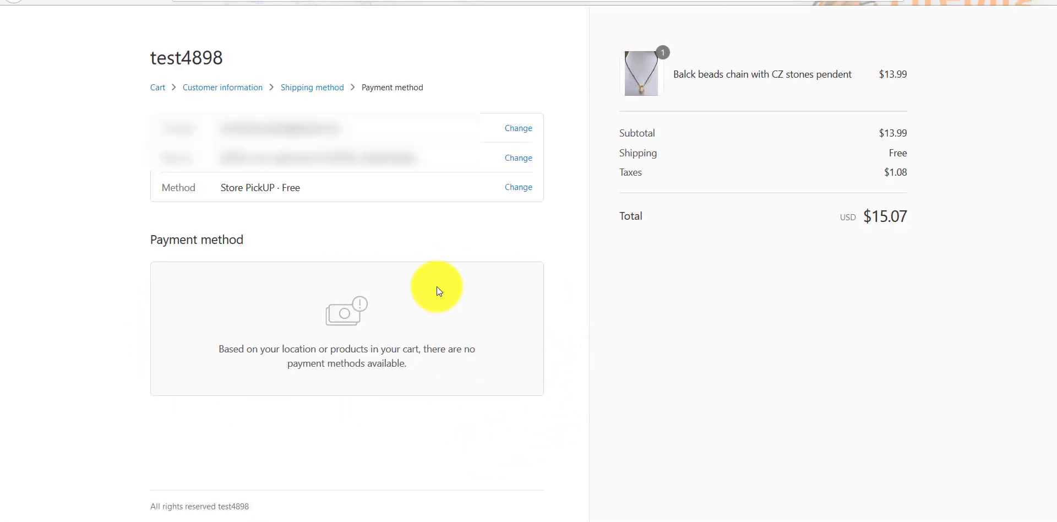
mouse_move(629, 204)
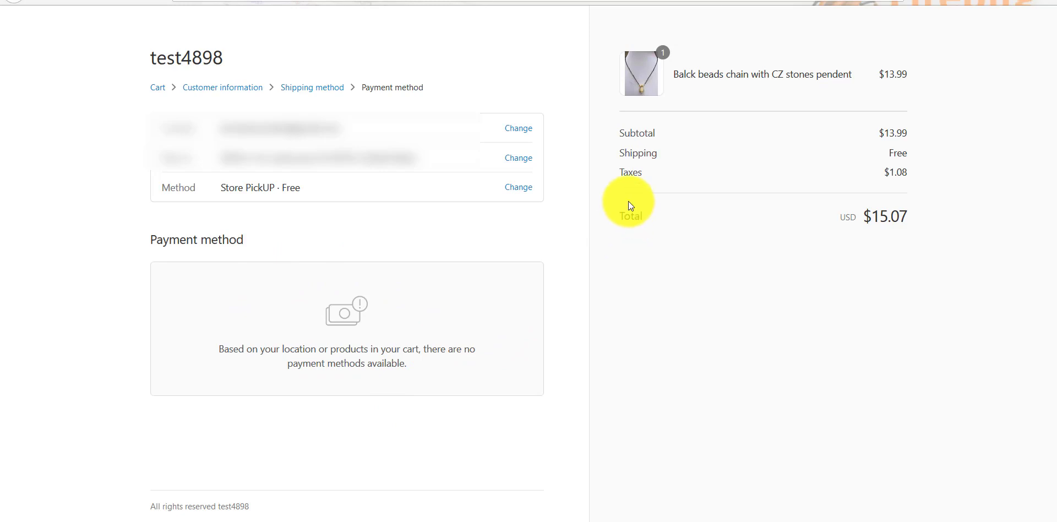
mouse_move(900, 299)
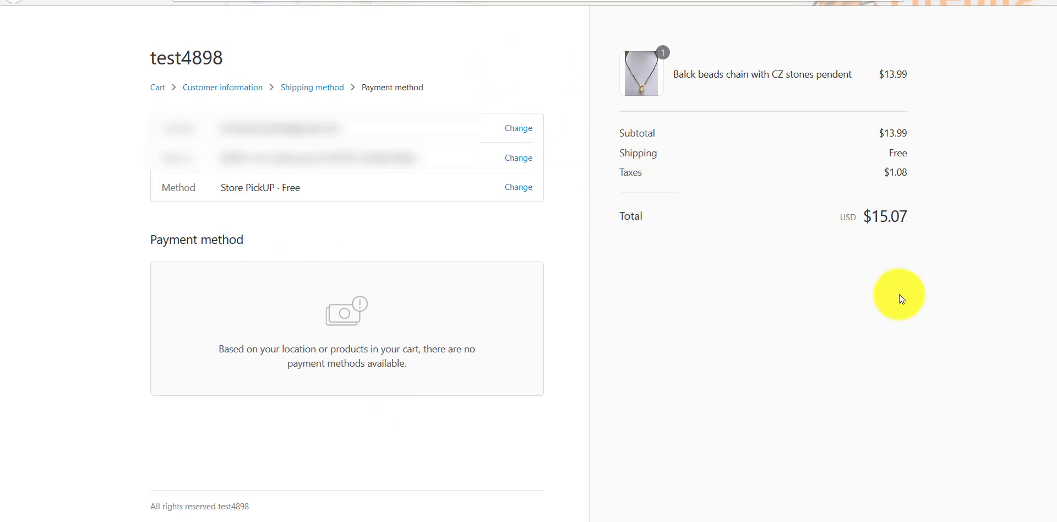